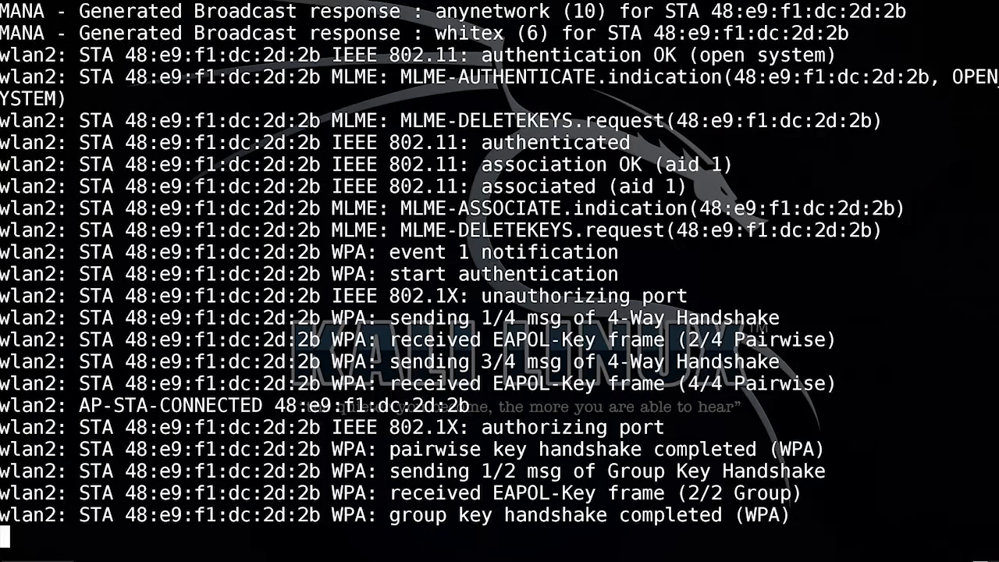
pyautogui.scroll(-3)
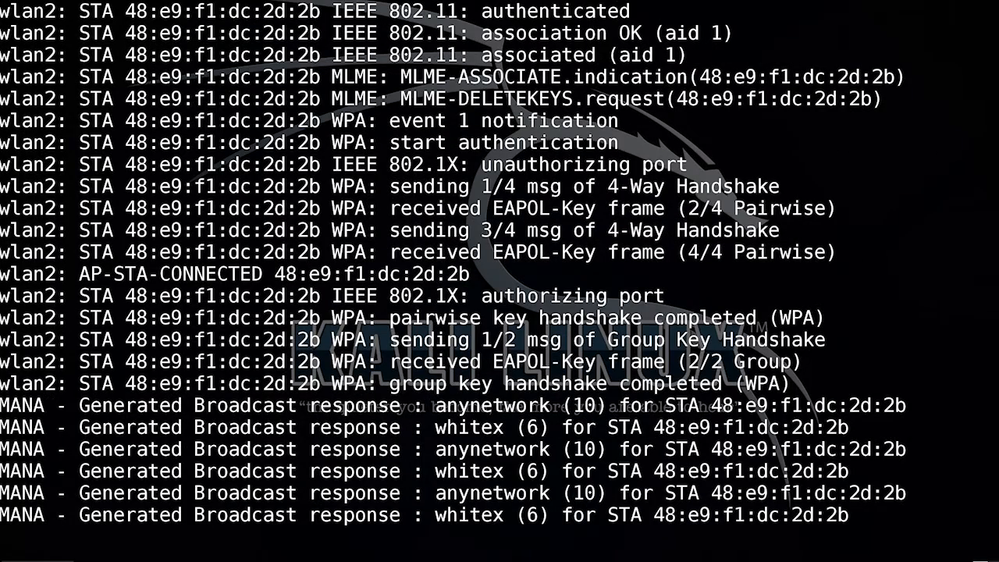